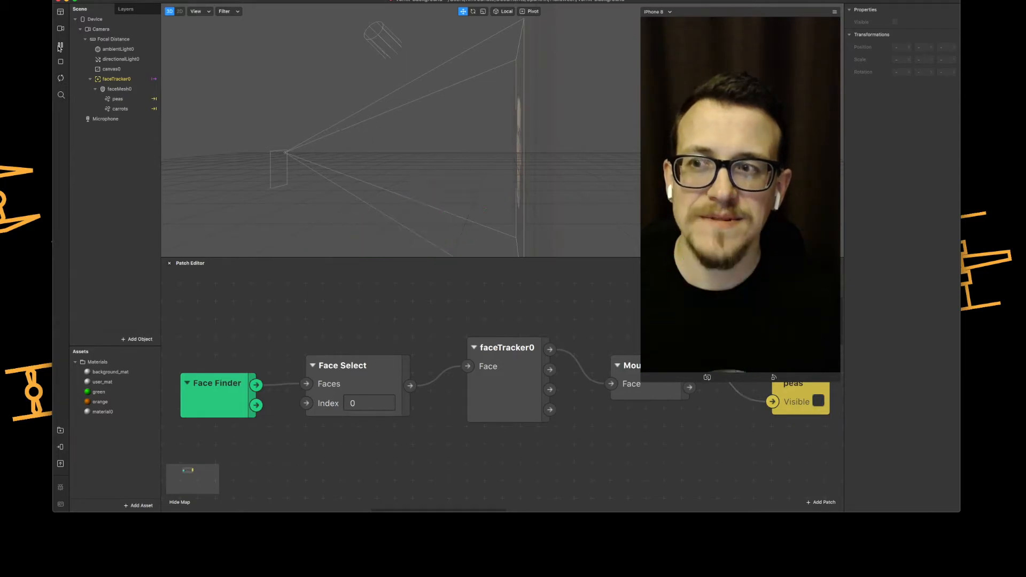
Add a Particle System object to the empty scene, creating emitter0
{"action": "left_click", "coordinate": [819, 401]}
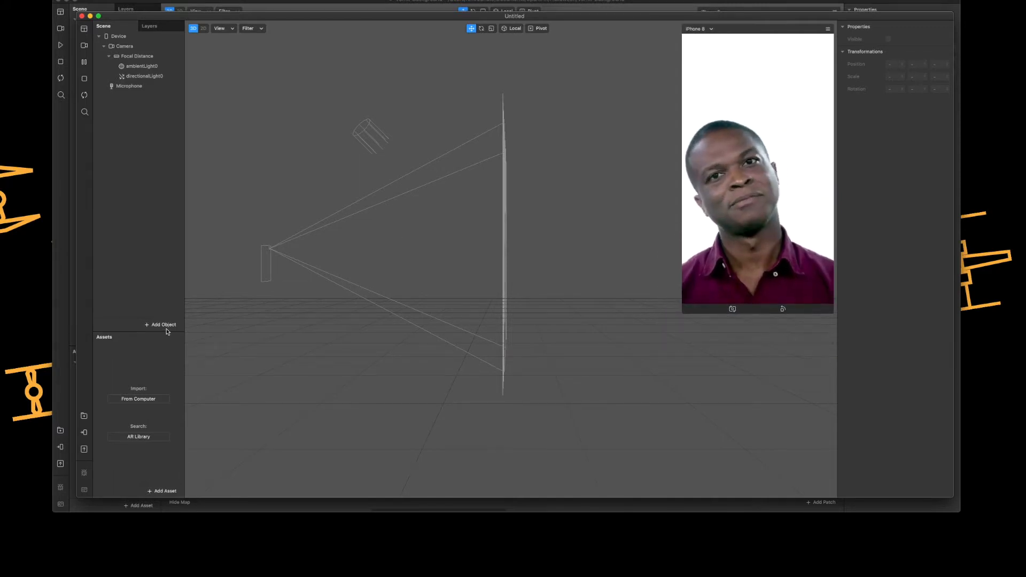
{"action": "left_click", "coordinate": [161, 325]}
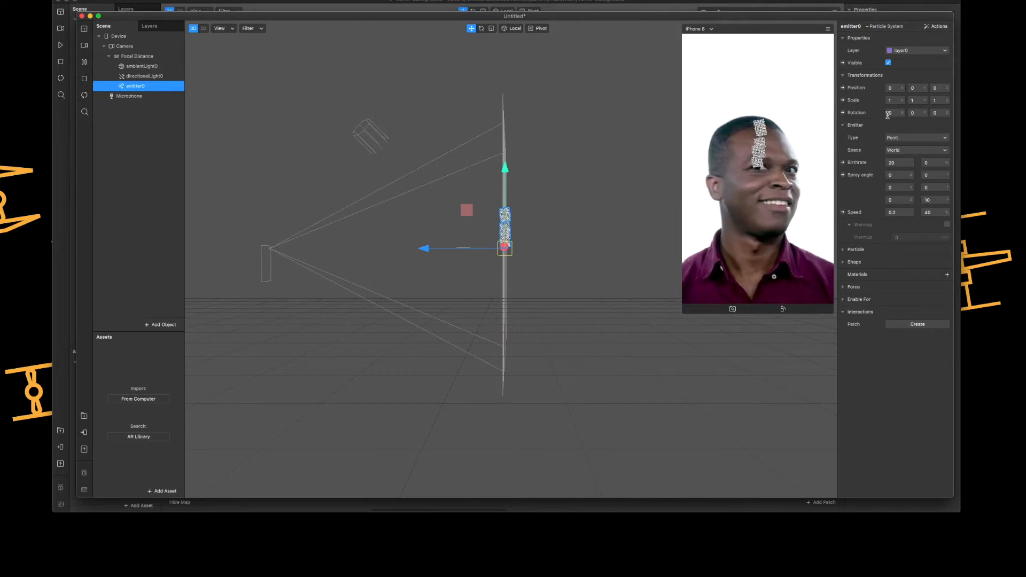
Rotate emitter0 90 degrees on X, try the Ring type, then keep Point
{"action": "left_click", "coordinate": [893, 113]}
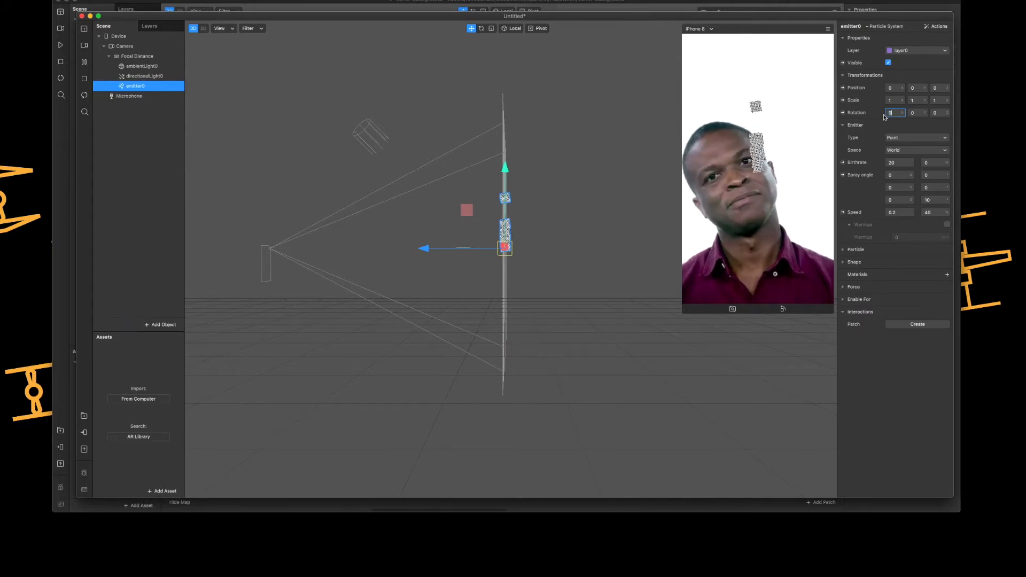
{"action": "type", "text": "90"}
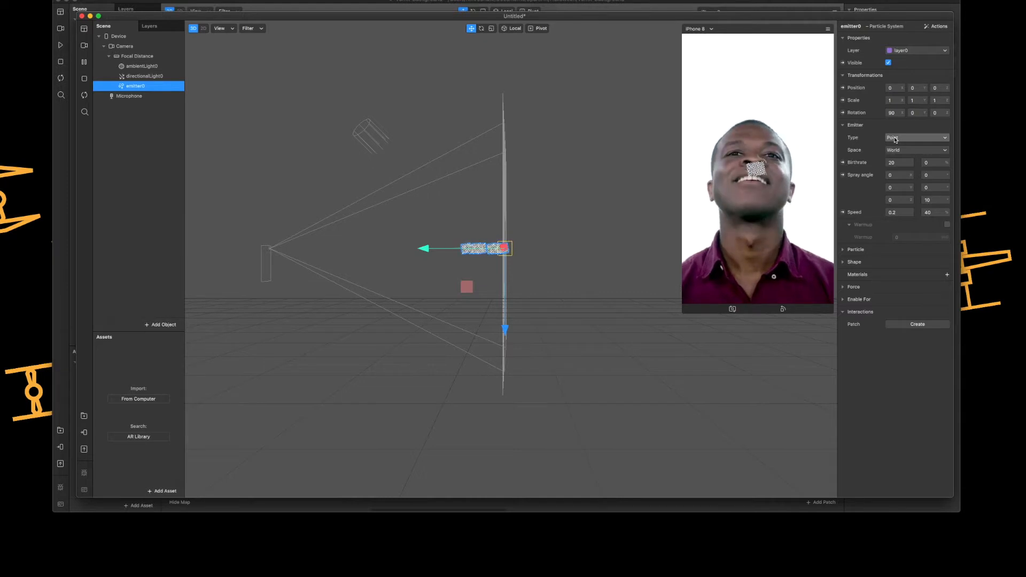
{"action": "left_click", "coordinate": [916, 137]}
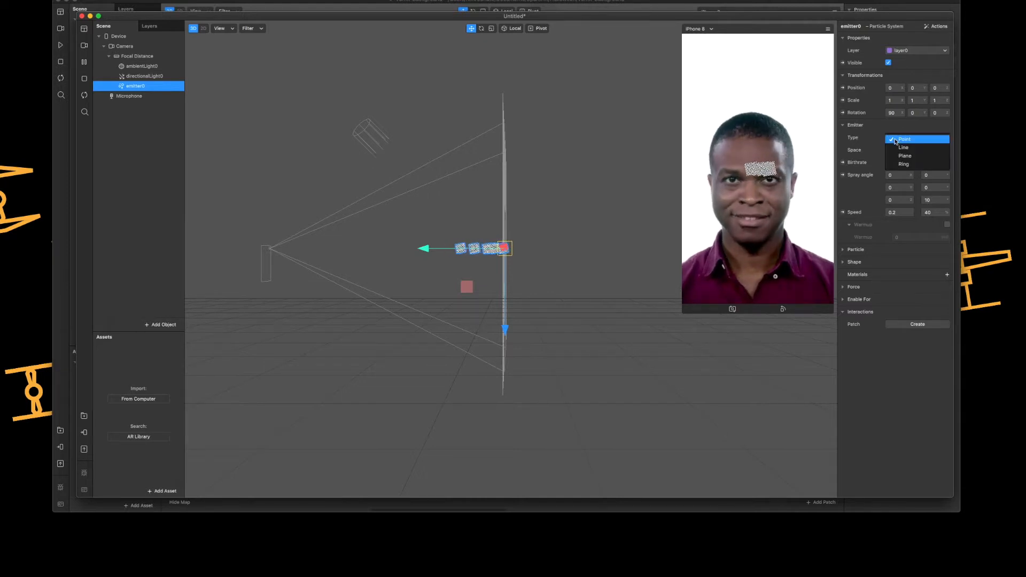
{"action": "mouse_move", "coordinate": [904, 148]}
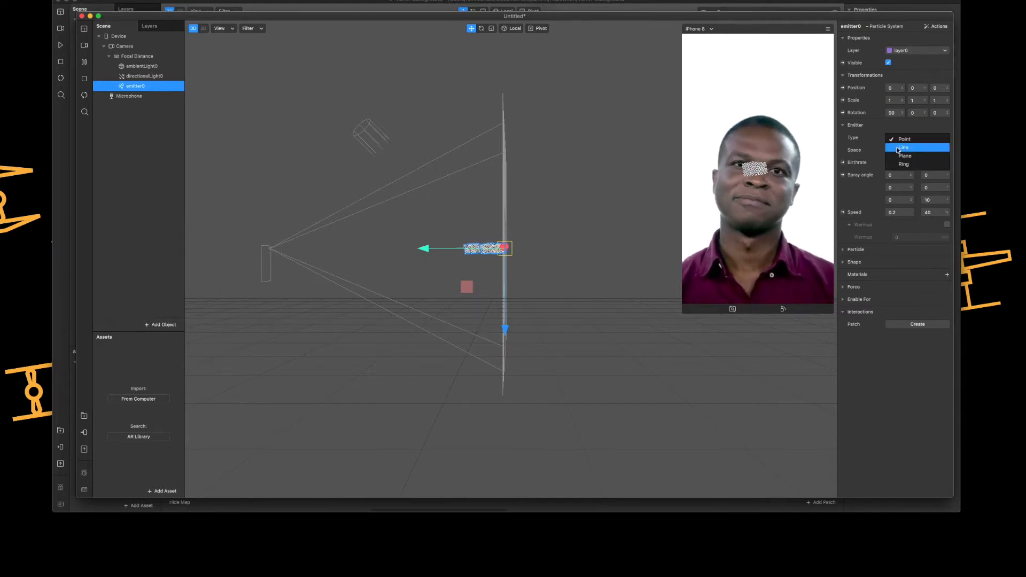
{"action": "left_click", "coordinate": [904, 164]}
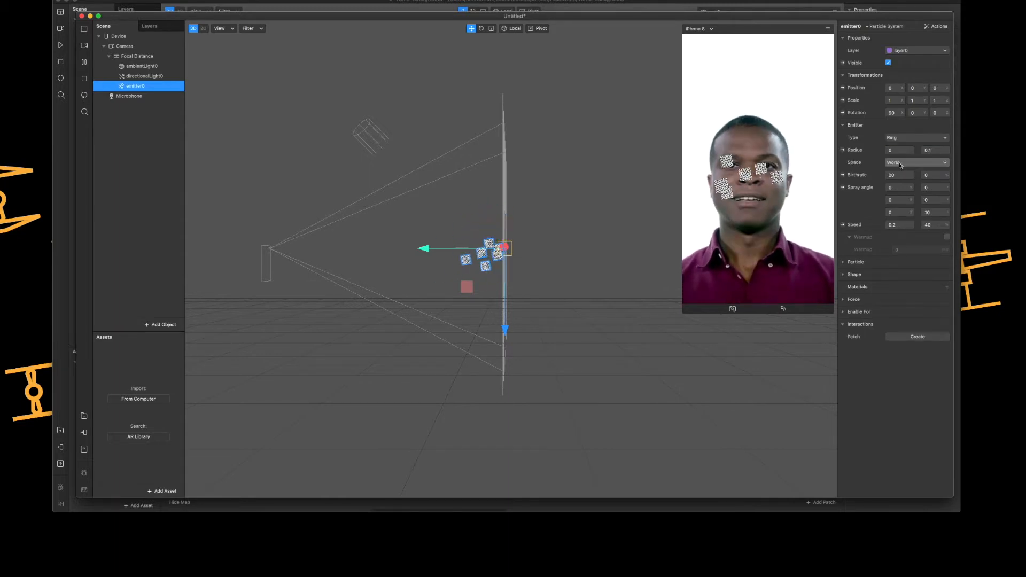
{"action": "left_click", "coordinate": [916, 138]}
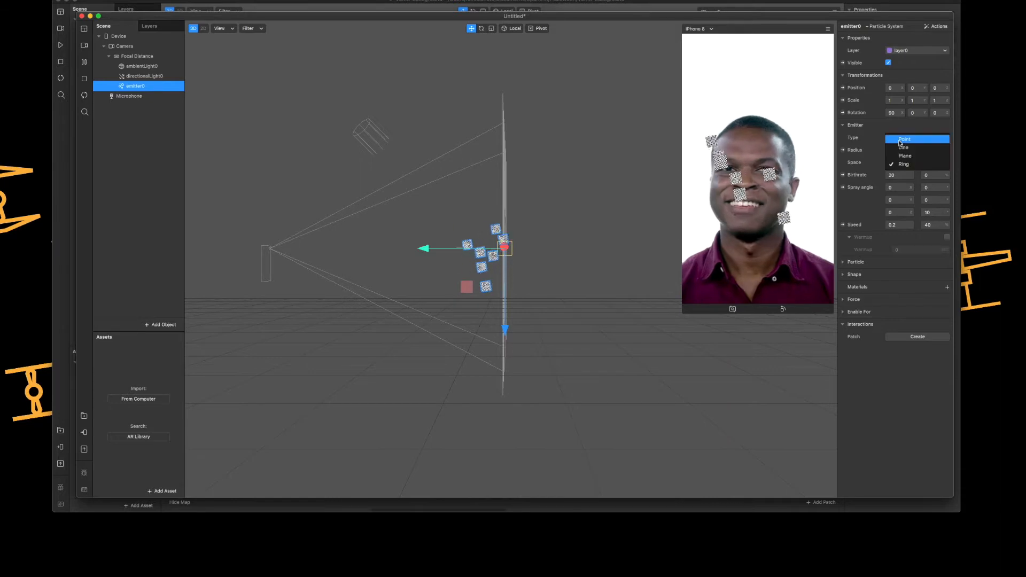
{"action": "left_click", "coordinate": [905, 139]}
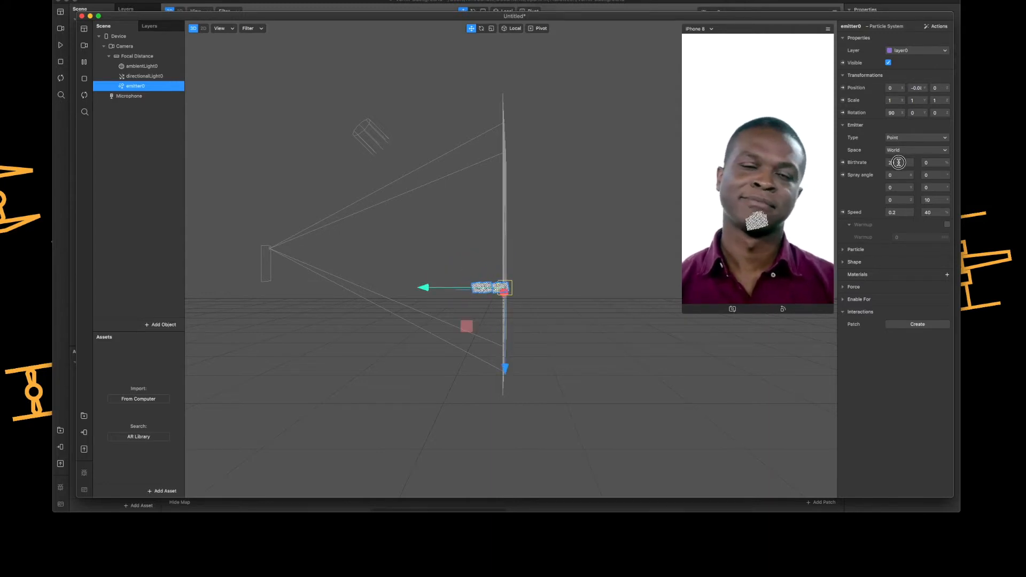
Set emitter0's birthrate to 500 and particle lifespan to 5 seconds
{"action": "left_click", "coordinate": [898, 162]}
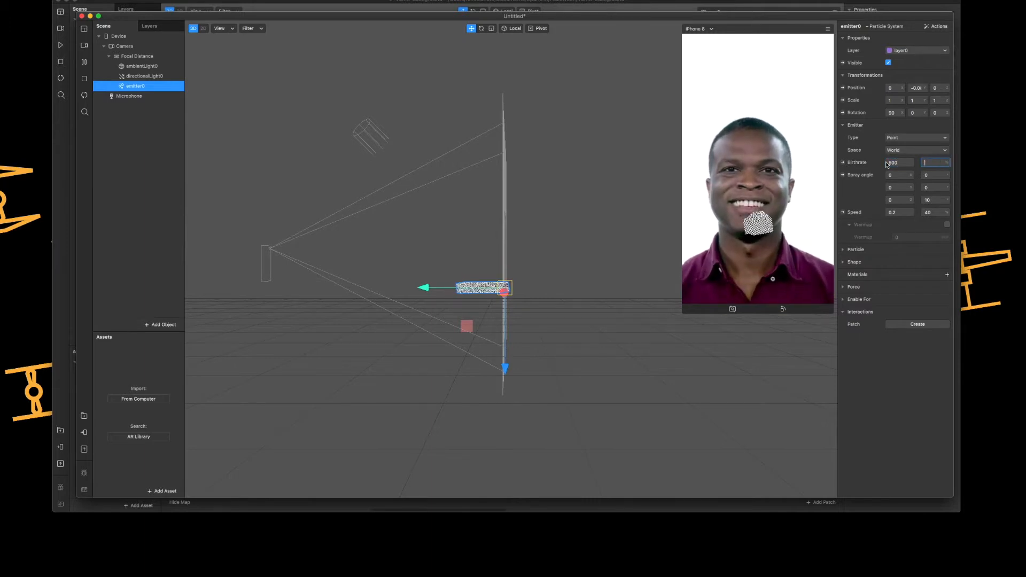
{"action": "type", "text": "50"}
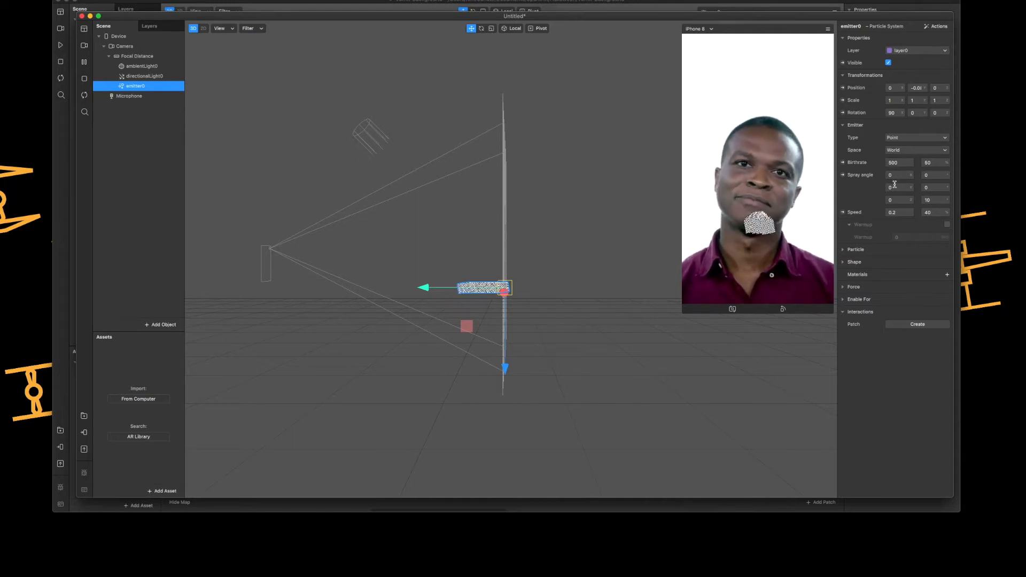
{"action": "left_click", "coordinate": [855, 249]}
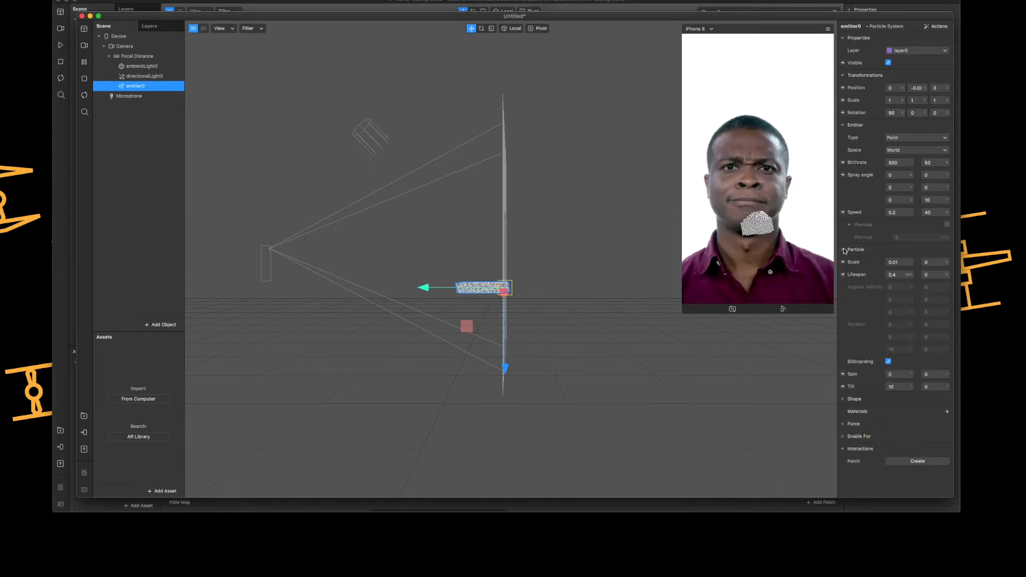
{"action": "left_click", "coordinate": [898, 274]}
{"action": "type", "text": "5"}
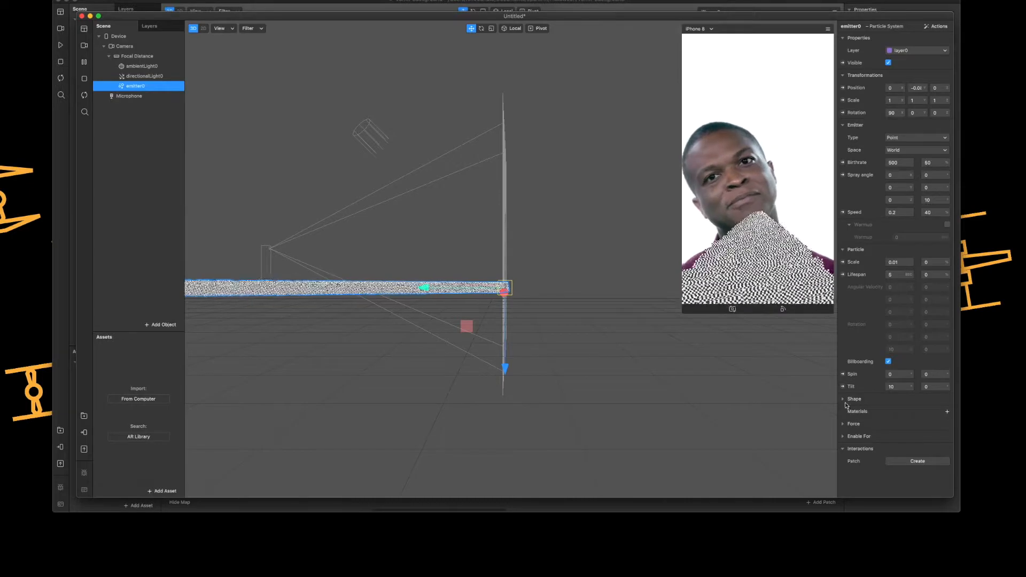
Make the particles spheres of radius 0.3 and give them a new material
{"action": "left_click", "coordinate": [854, 398]}
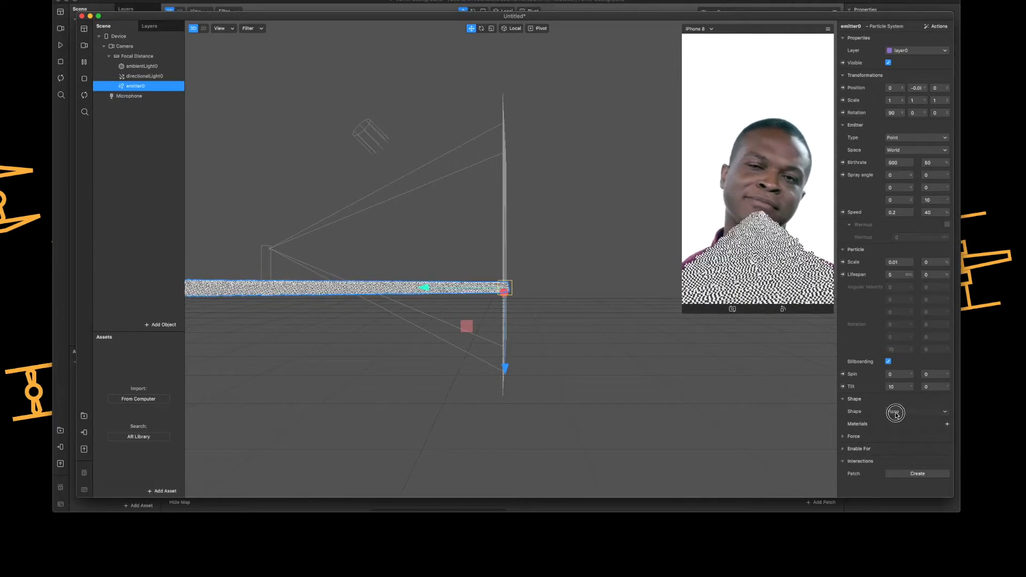
{"action": "left_click", "coordinate": [910, 411]}
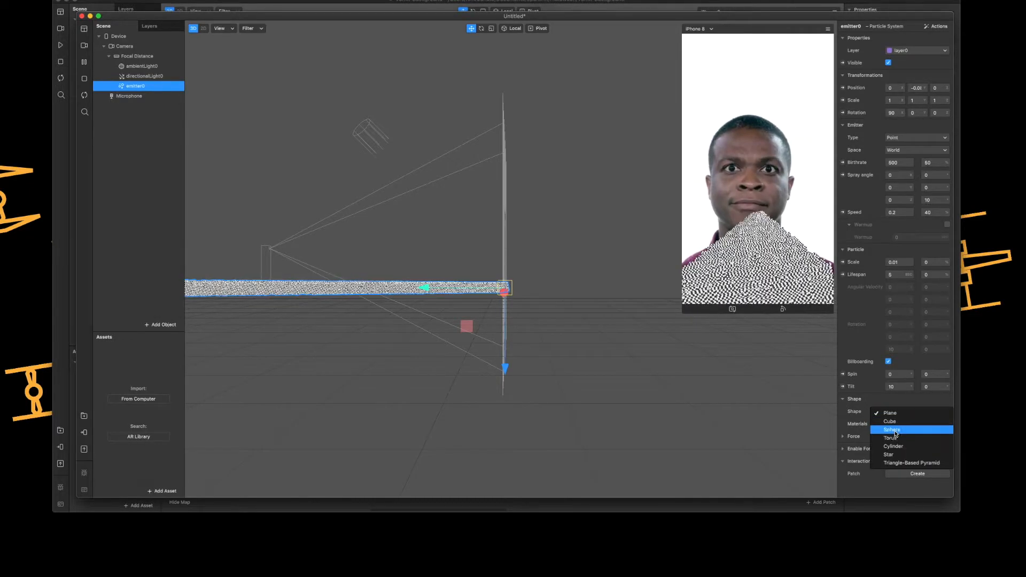
{"action": "left_click", "coordinate": [892, 429]}
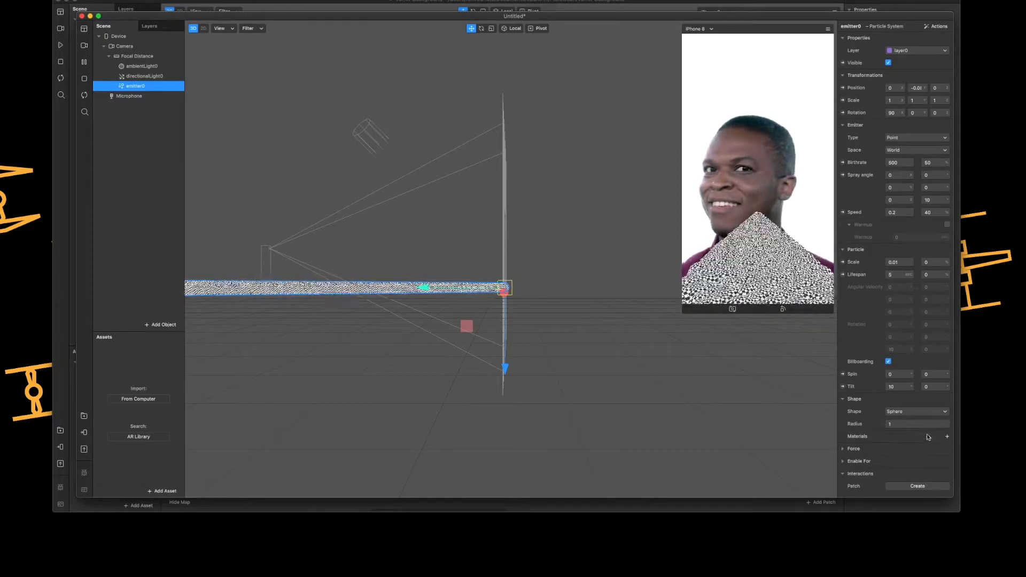
{"action": "left_click", "coordinate": [916, 423]}
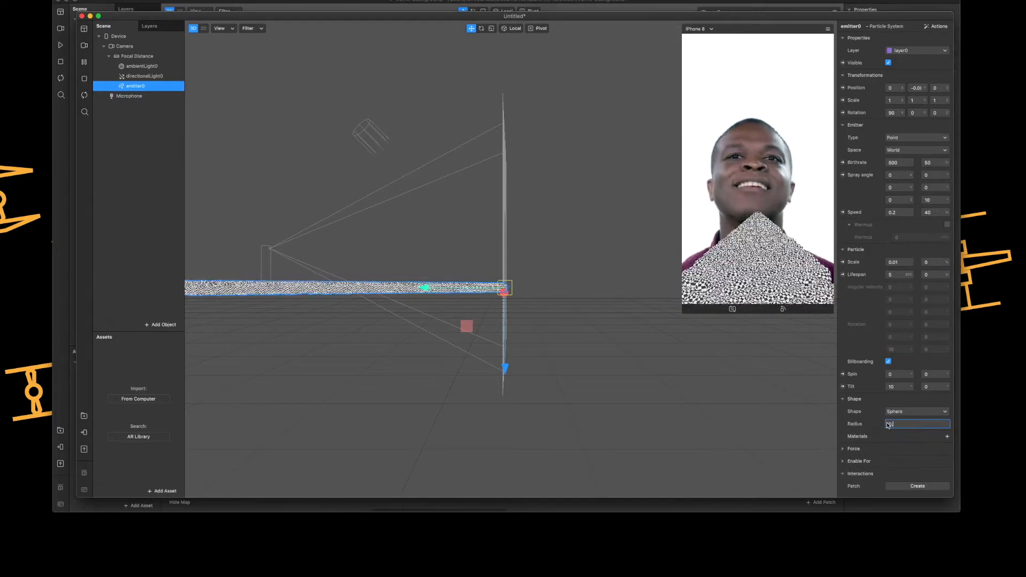
{"action": "type", "text": "0.3"}
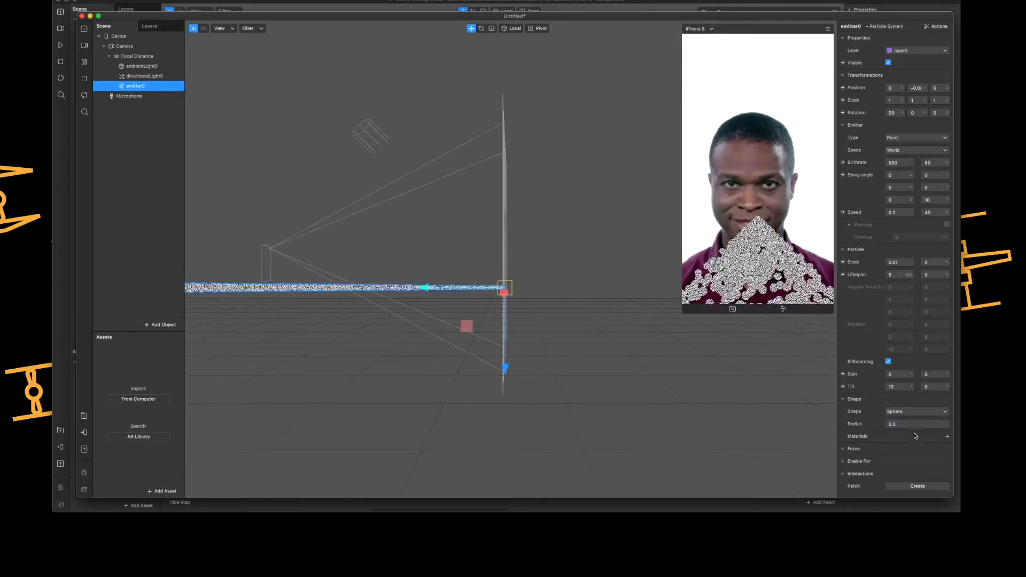
{"action": "left_click", "coordinate": [946, 436]}
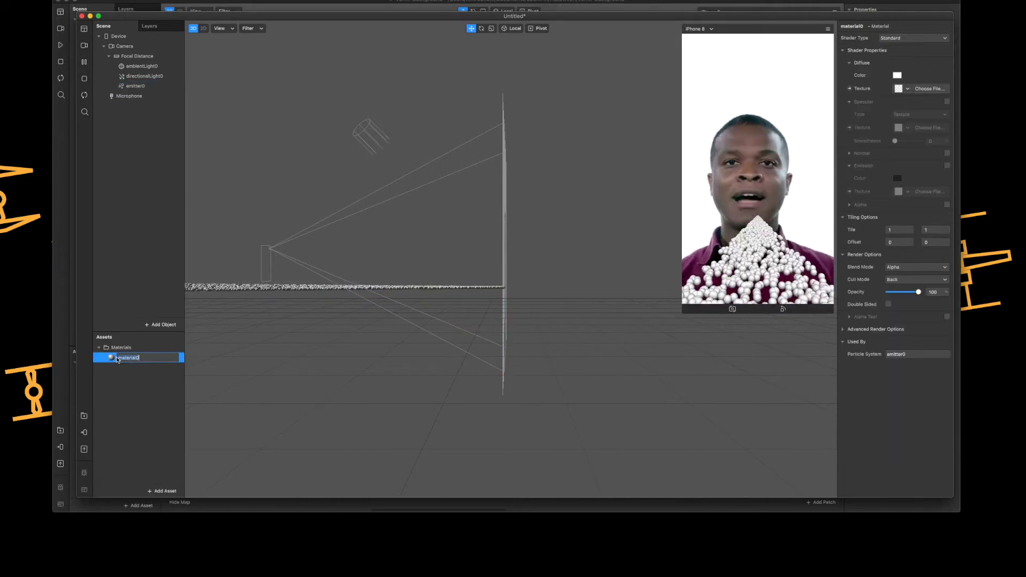
Name the particle material 'red' and set its colour to red
{"action": "type", "text": "red"}
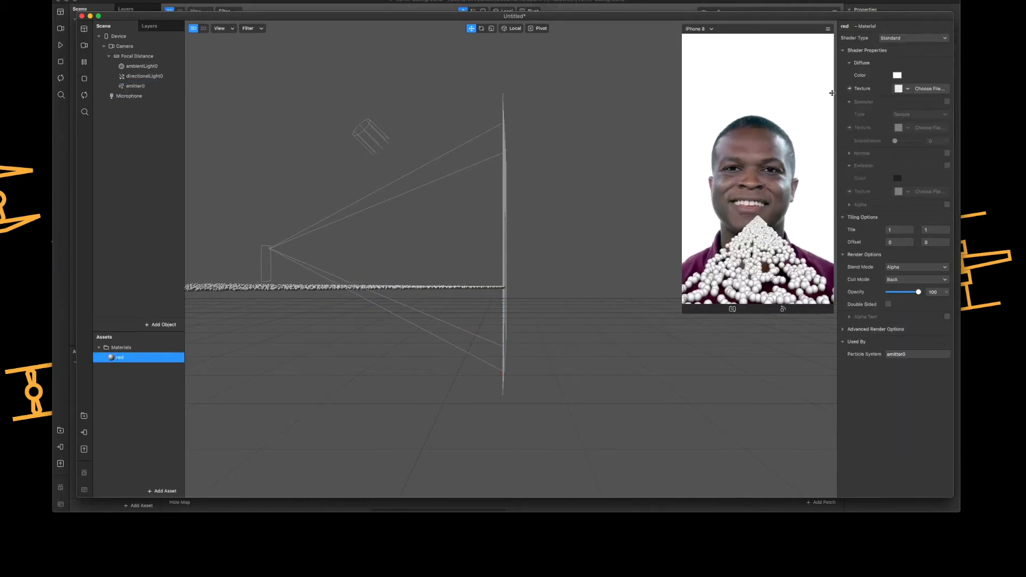
{"action": "left_click", "coordinate": [897, 75]}
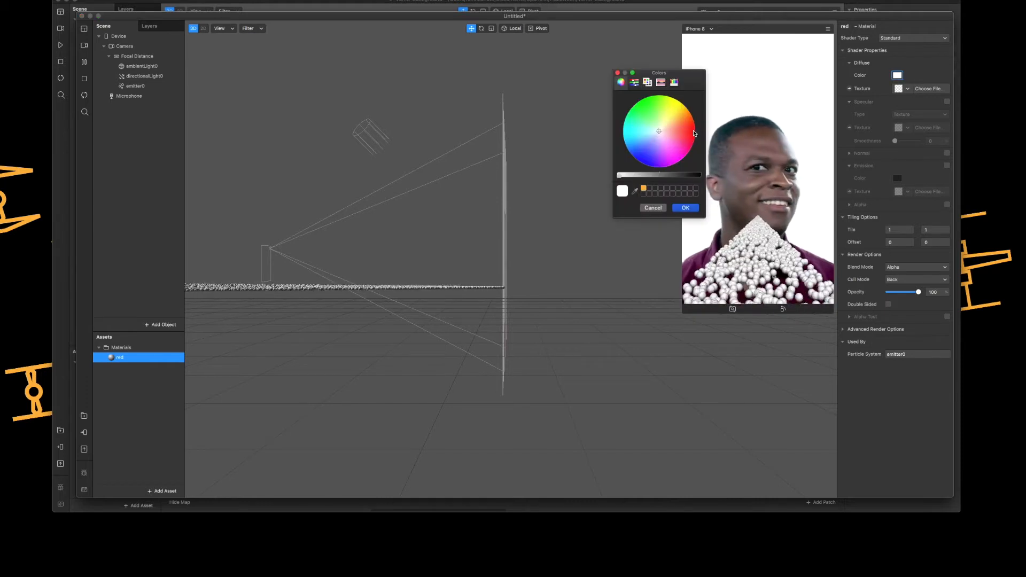
{"action": "left_click", "coordinate": [684, 208]}
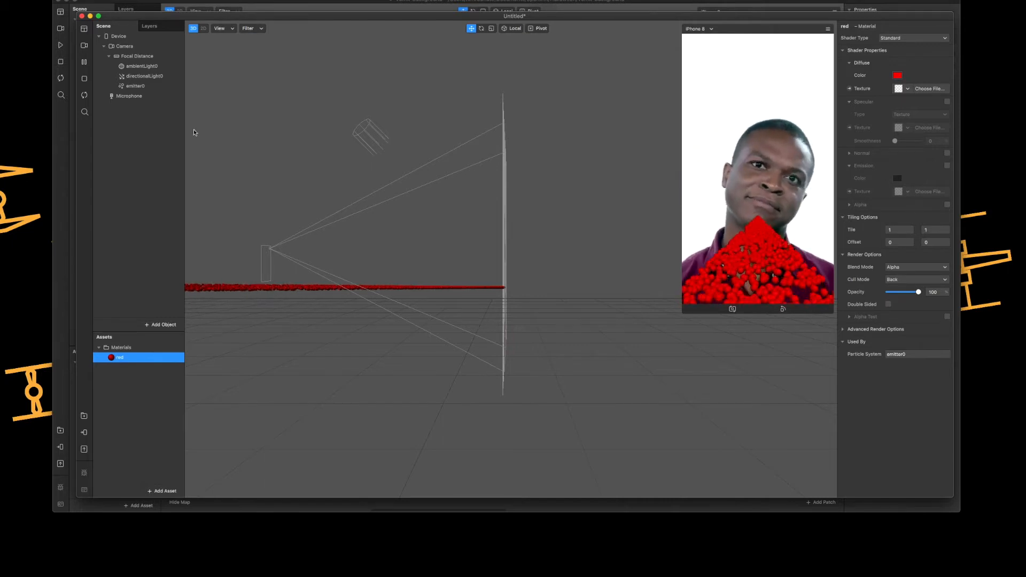
Enable downward acceleration on emitter0, with Strength Y -0.1
{"action": "left_click", "coordinate": [136, 86]}
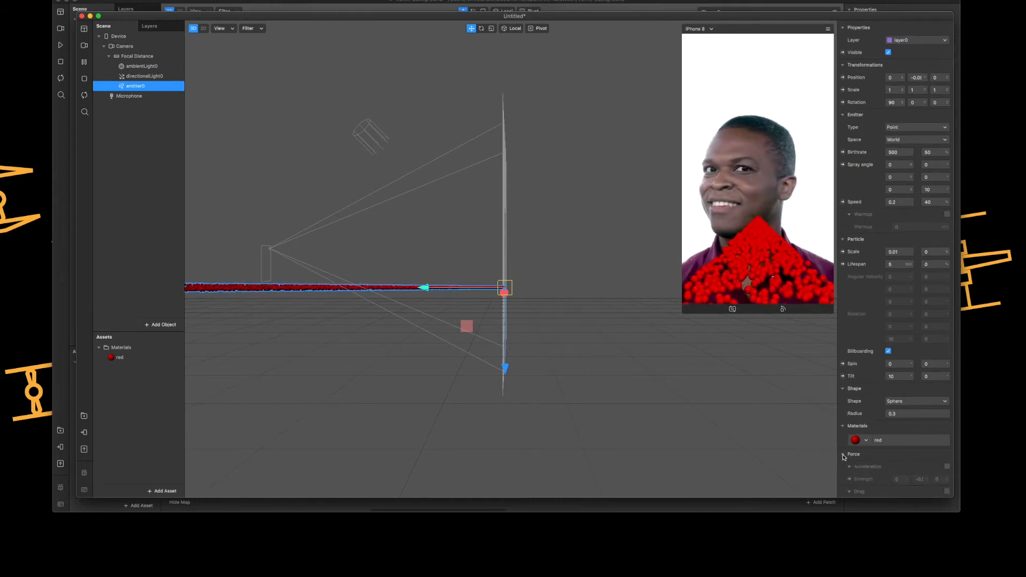
{"action": "scroll", "scroll_direction": "down", "scroll_amount": 3}
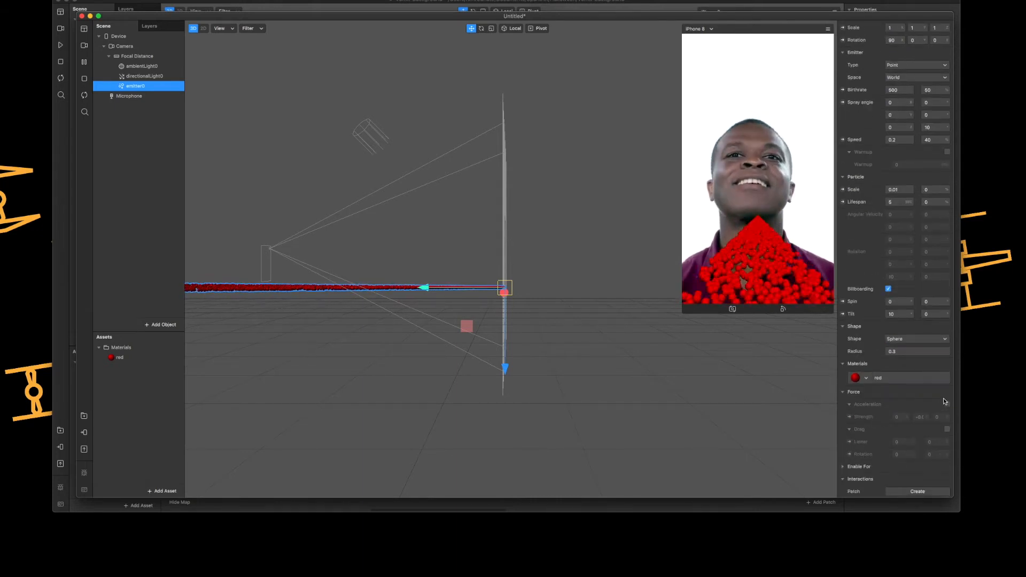
{"action": "left_click", "coordinate": [947, 404]}
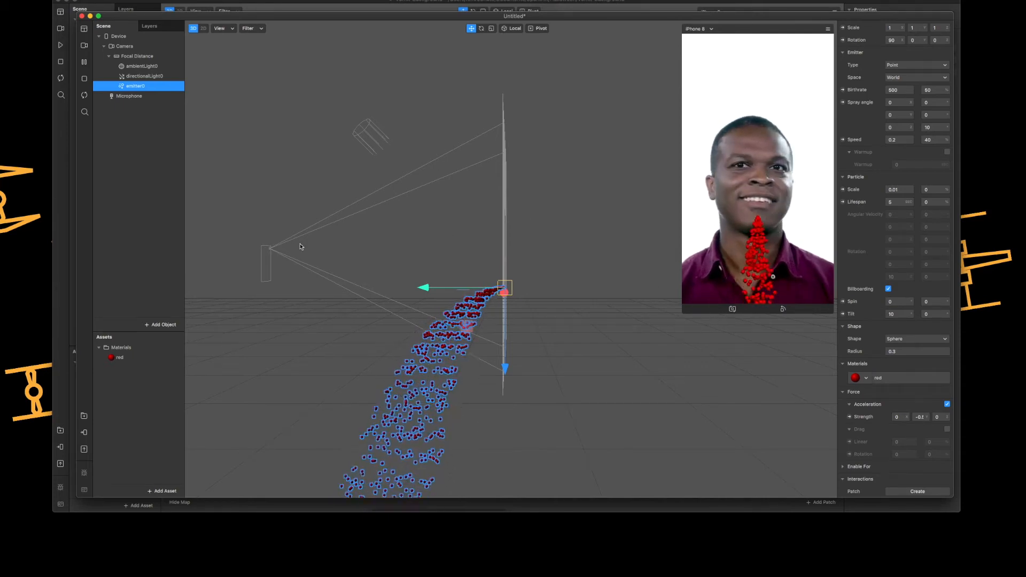
Add a face tracker and a face mesh to the scene
{"action": "left_click", "coordinate": [160, 324]}
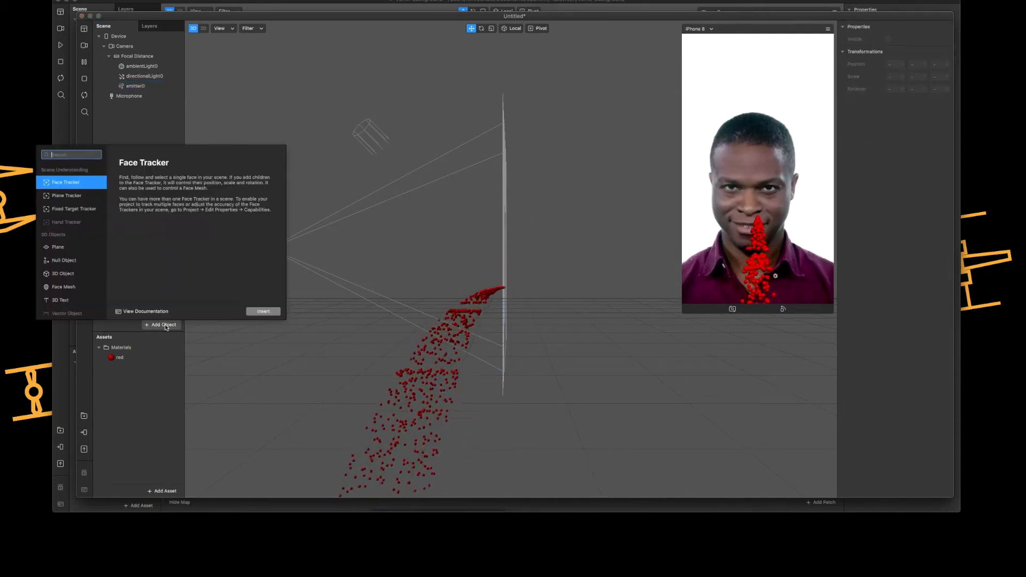
{"action": "left_click", "coordinate": [263, 311]}
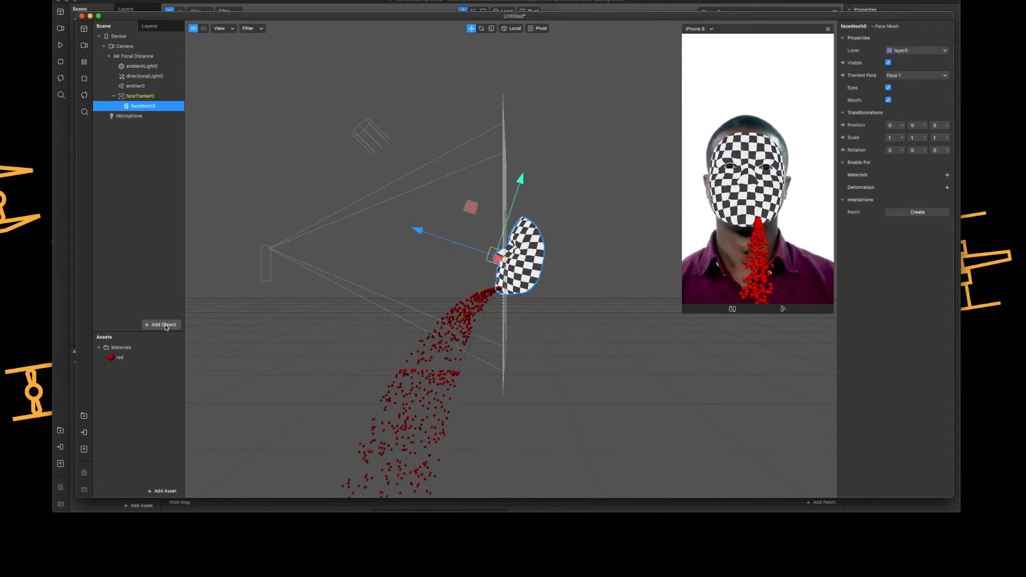
{"action": "left_click", "coordinate": [160, 324]}
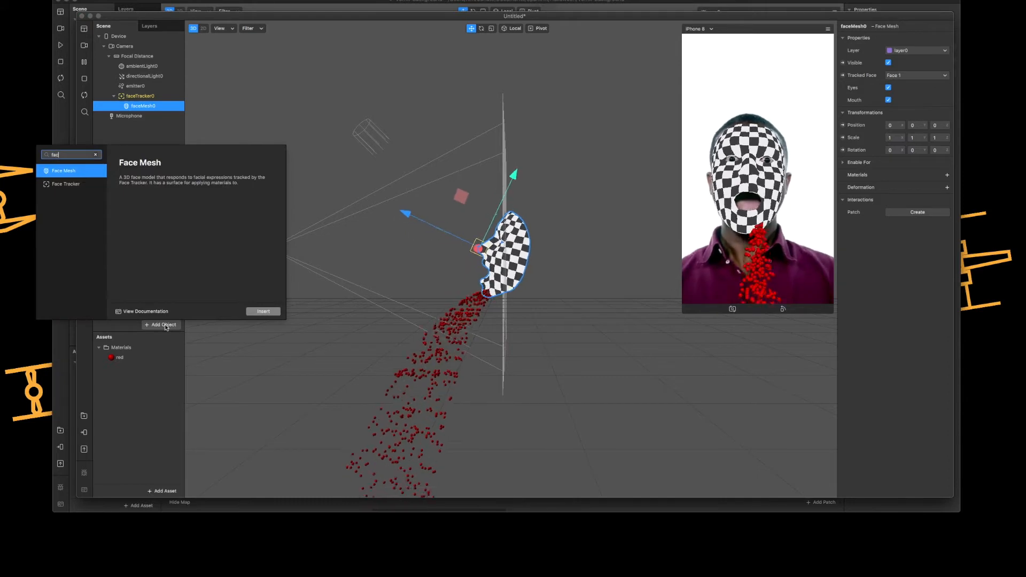
{"action": "left_click", "coordinate": [262, 311]}
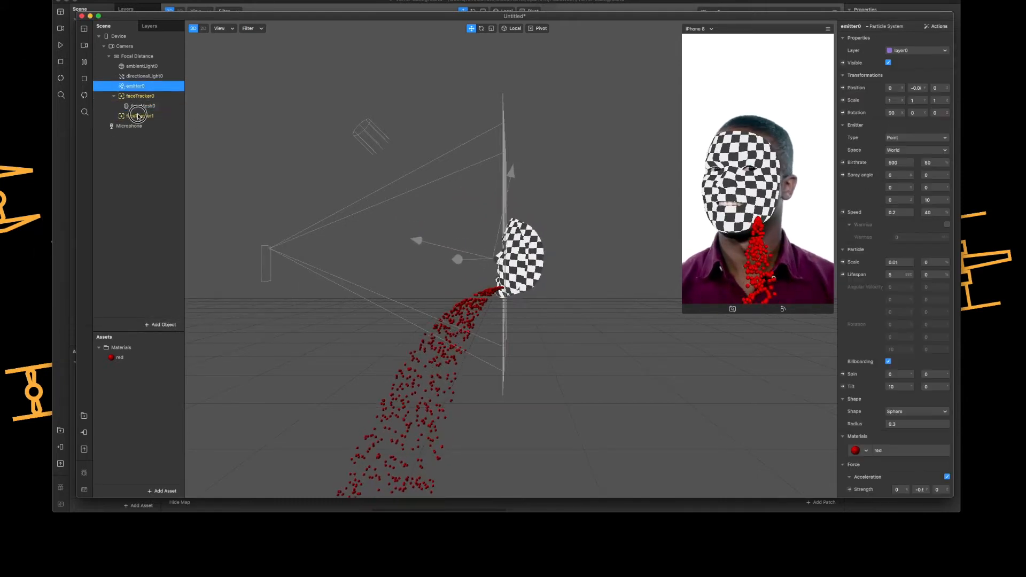
Place emitter0 under faceTracker0 and delete the extra faceTracker1
{"action": "left_click", "coordinate": [140, 116]}
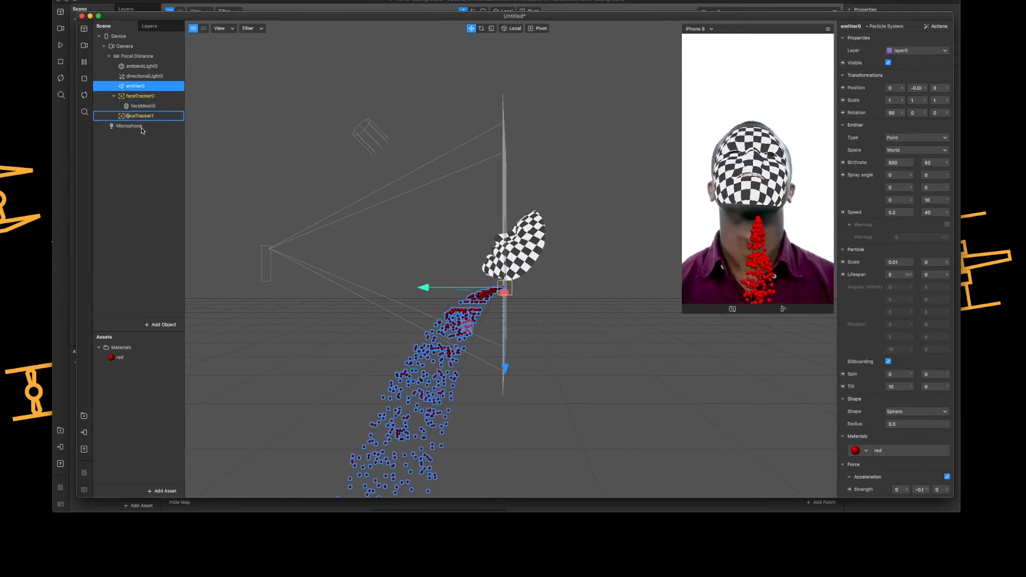
{"action": "left_click", "coordinate": [143, 96]}
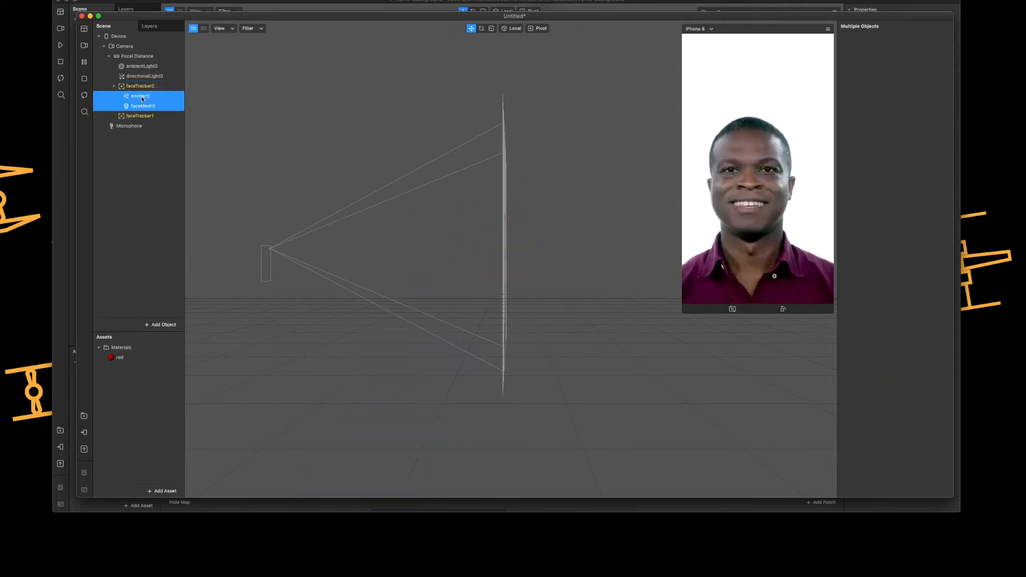
{"action": "left_click", "coordinate": [129, 116]}
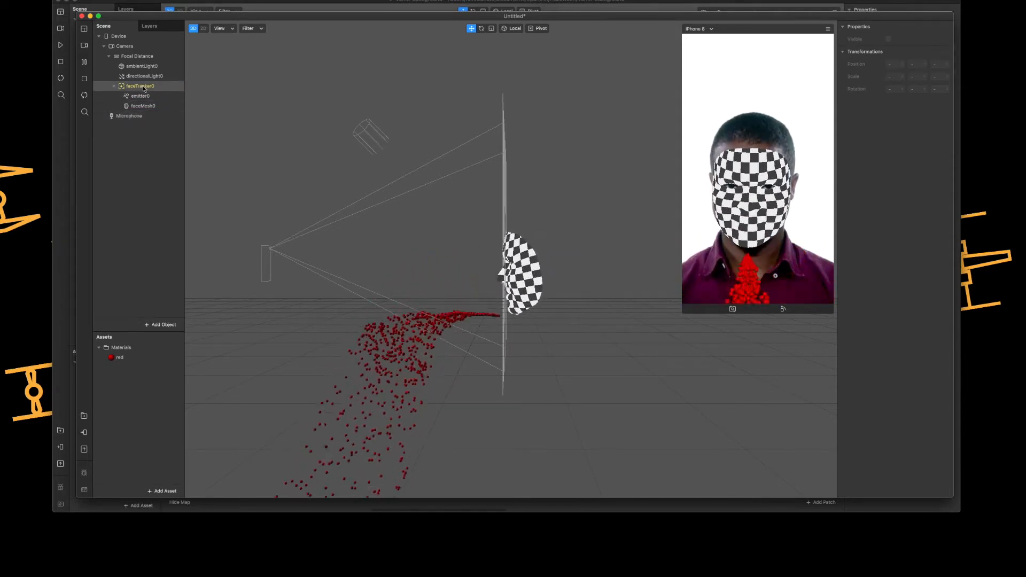
{"action": "left_click", "coordinate": [143, 105]}
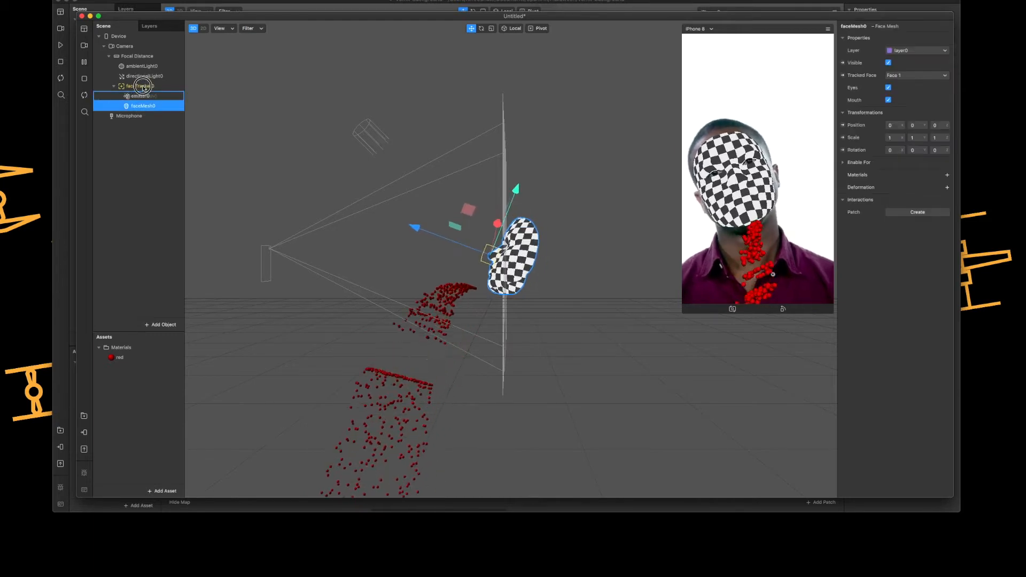
{"action": "left_click", "coordinate": [139, 96]}
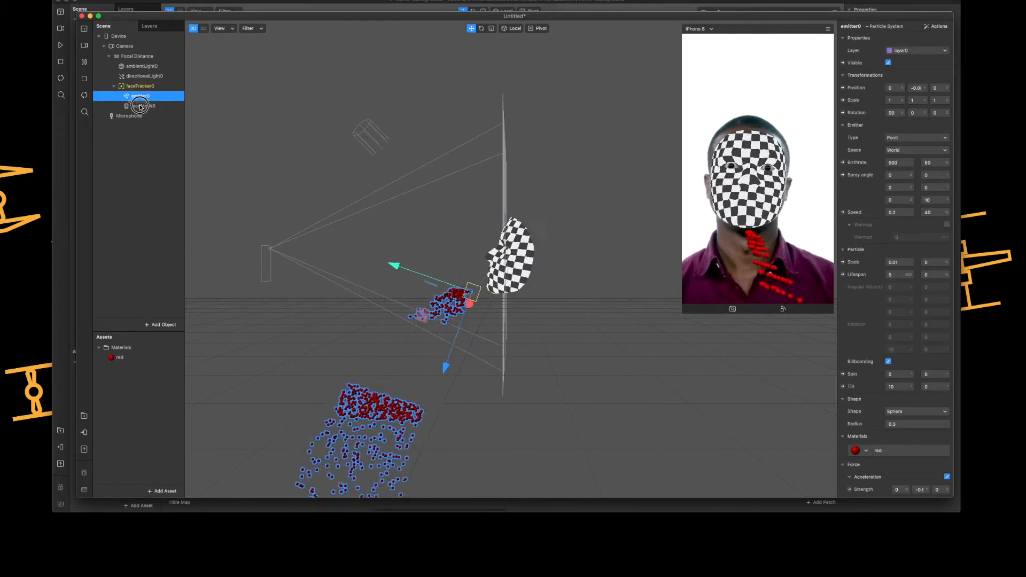
Drop emitter0 under faceMesh0 and nudge it toward the mouth
{"action": "left_click", "coordinate": [139, 105]}
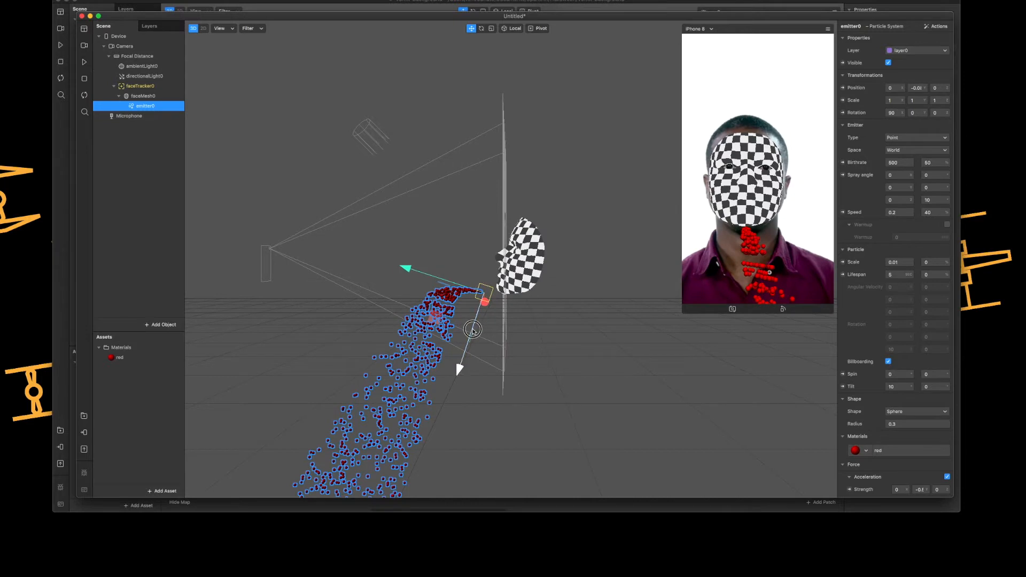
{"action": "left_click_drag", "start_coordinate": [471, 330], "coordinate": [480, 309]}
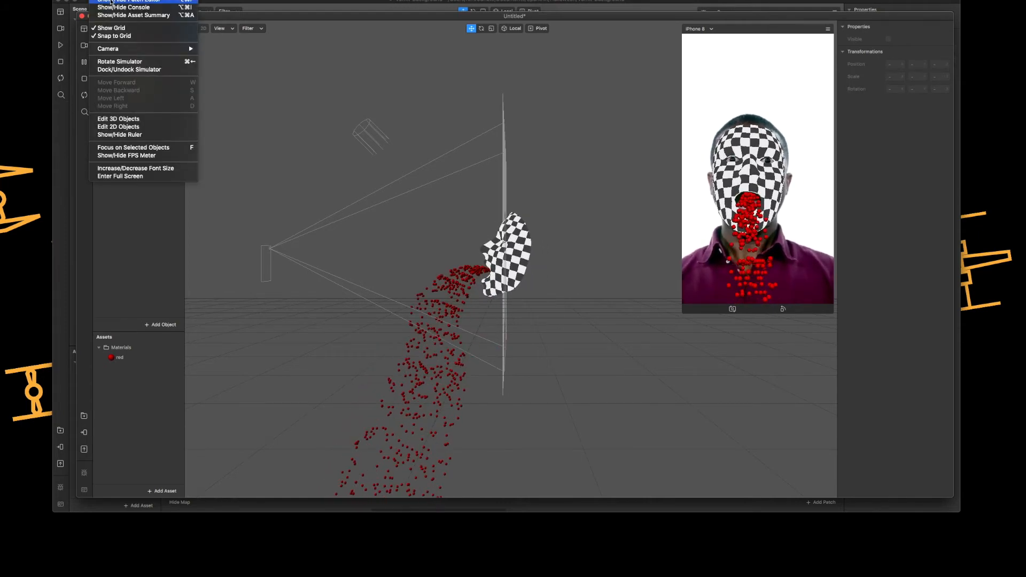
Show the Patch Editor and create patches for faceTracker0
{"action": "left_click", "coordinate": [131, 1]}
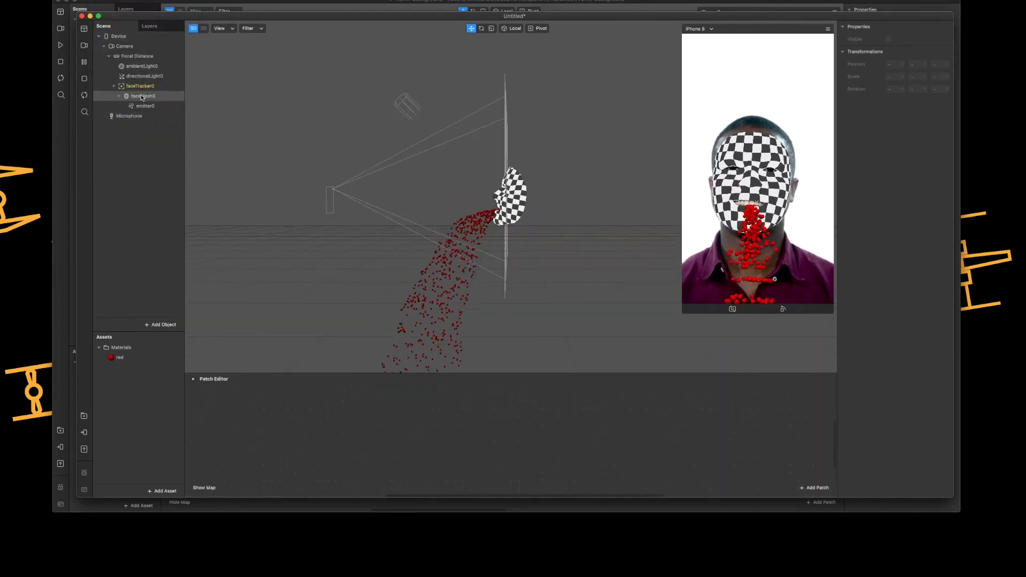
{"action": "right_click", "coordinate": [139, 86]}
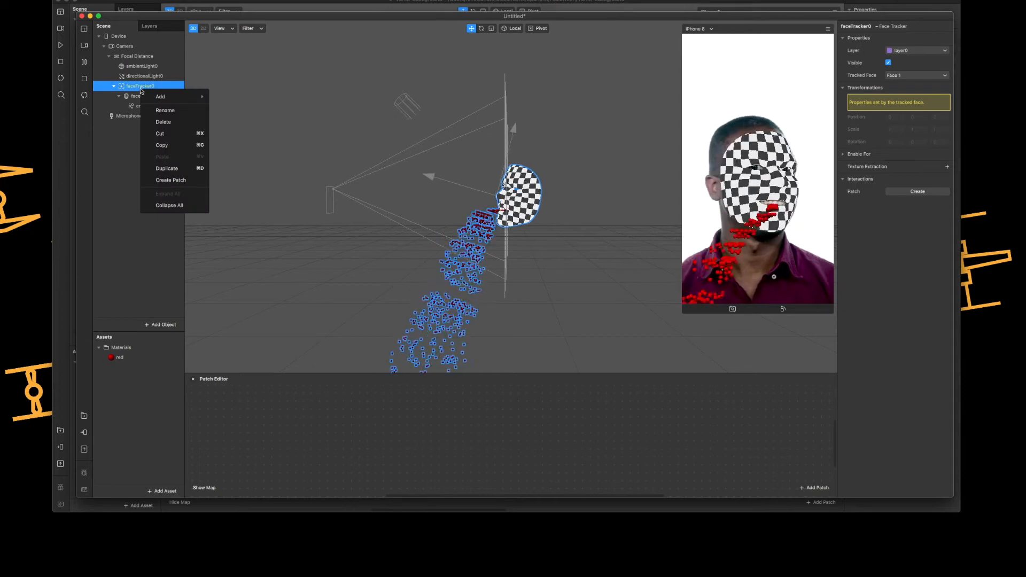
{"action": "left_click", "coordinate": [171, 180]}
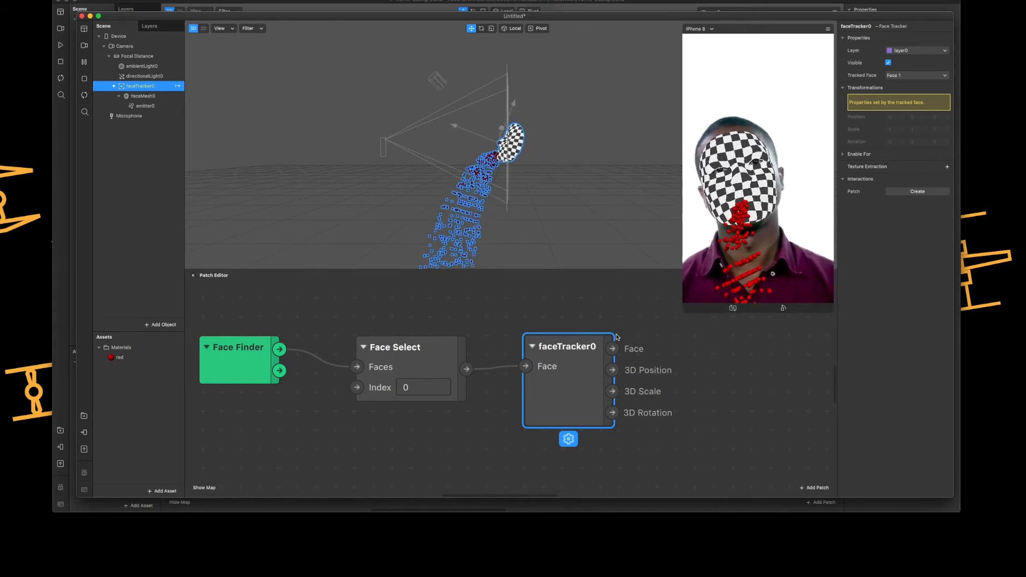
Add a Mouth Open patch to faceTracker0 and bring emitter0's Visible property into the graph
{"action": "left_click", "coordinate": [611, 349]}
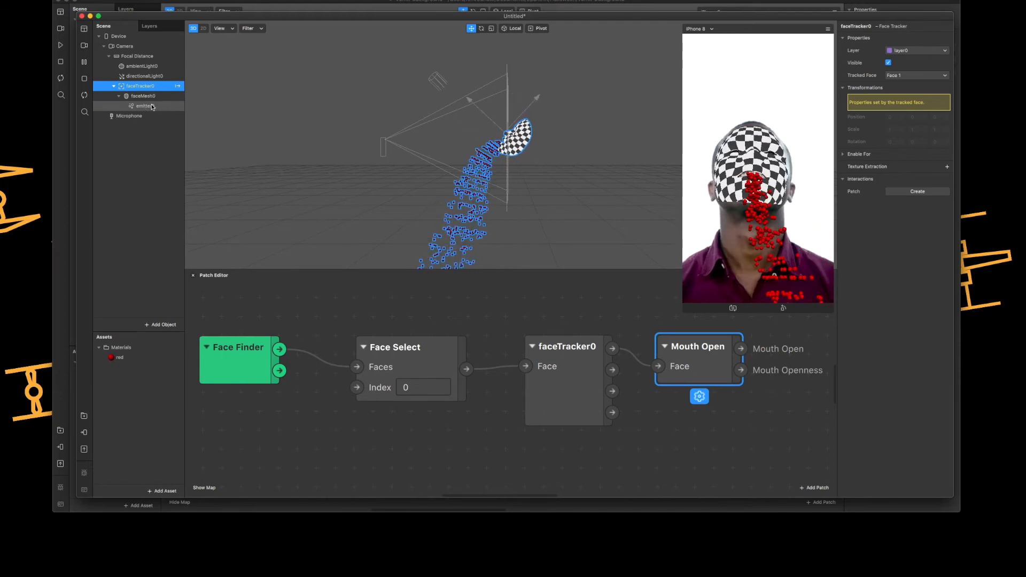
{"action": "left_click", "coordinate": [144, 106]}
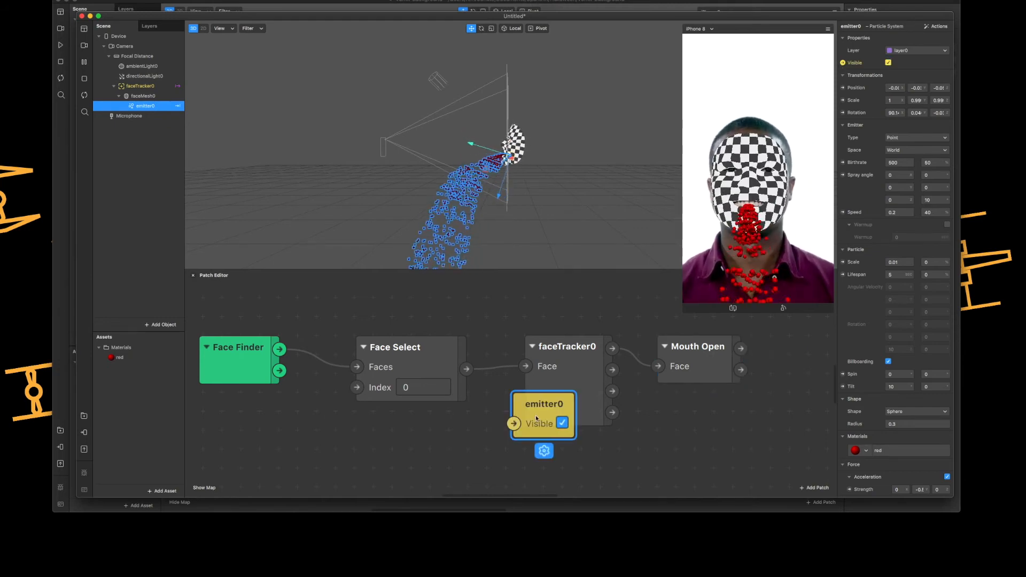
{"action": "left_click_drag", "start_coordinate": [543, 415], "coordinate": [799, 396]}
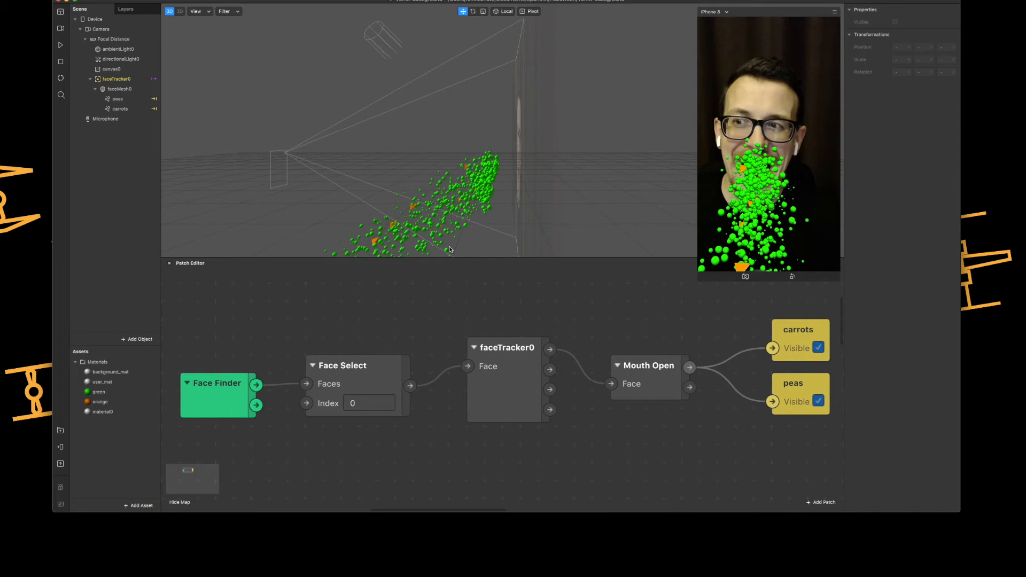
Review the carrots emitter's Shape, Spray angle (20) and Particle settings
{"action": "left_click", "coordinate": [119, 108]}
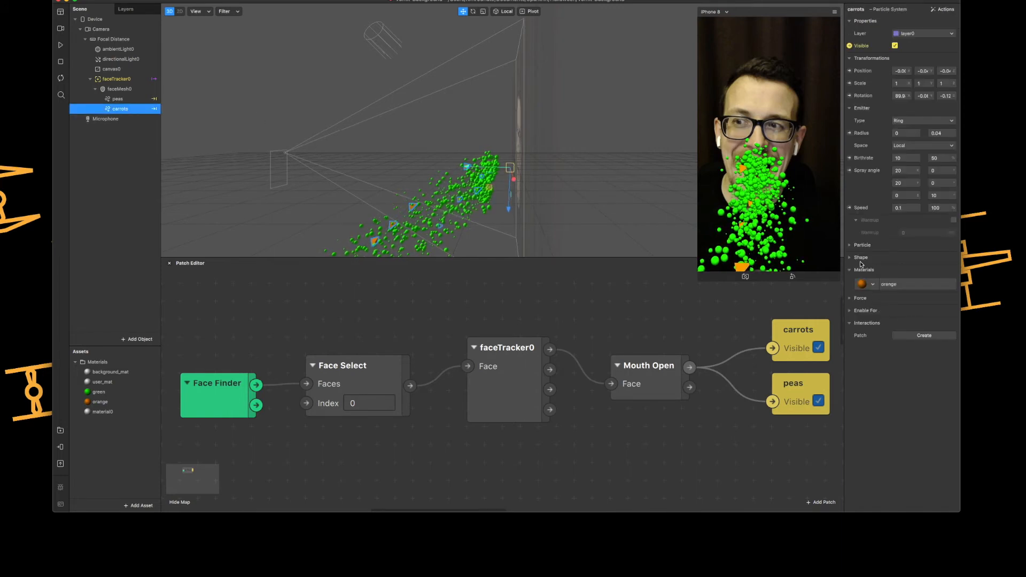
{"action": "left_click", "coordinate": [923, 269]}
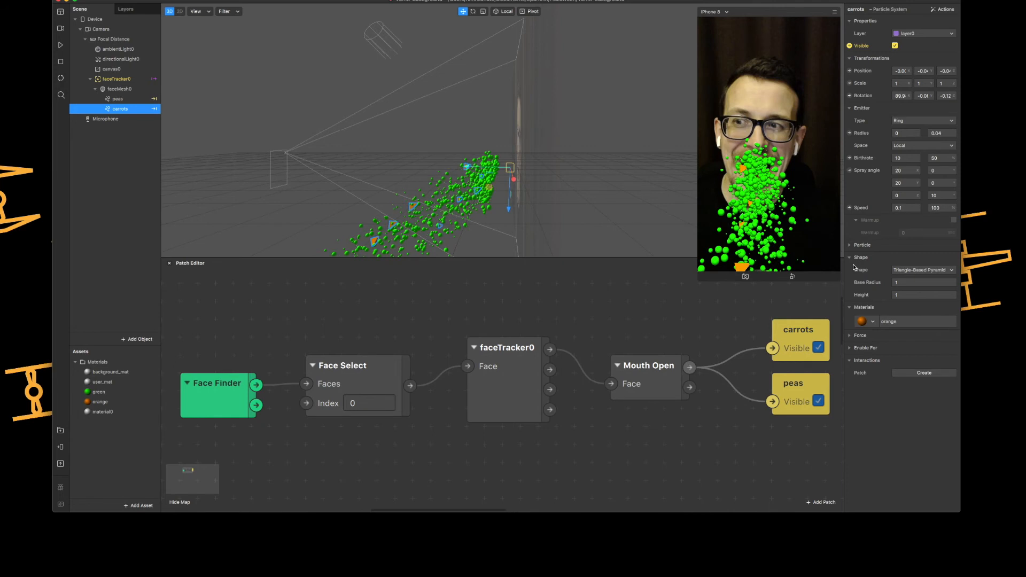
{"action": "left_click", "coordinate": [904, 170]}
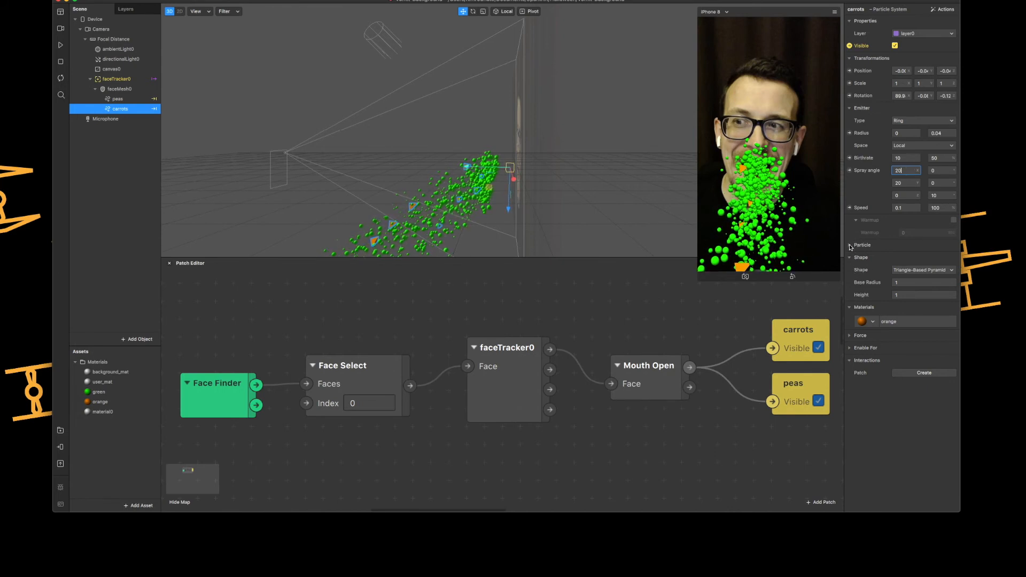
{"action": "left_click", "coordinate": [851, 241]}
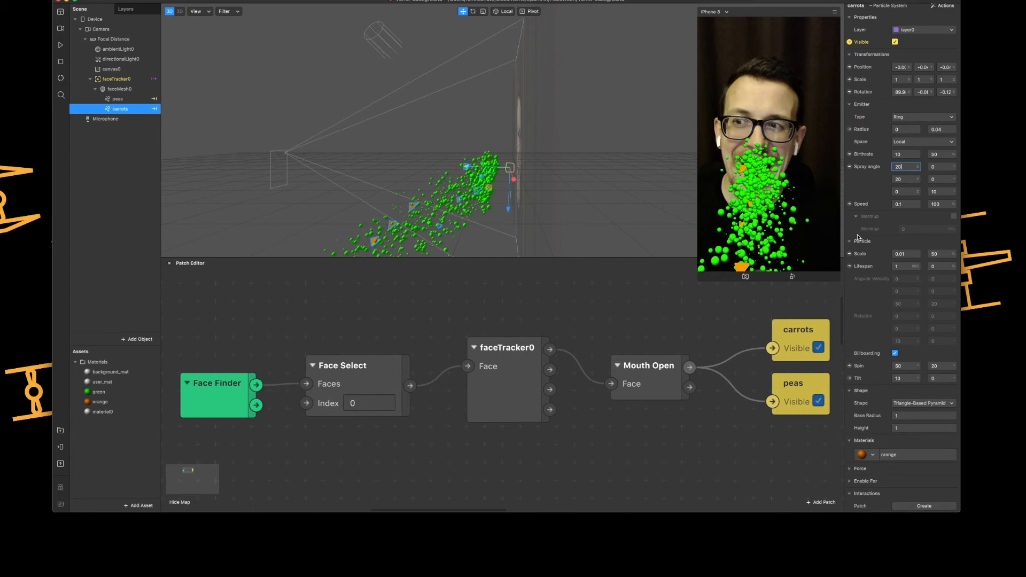